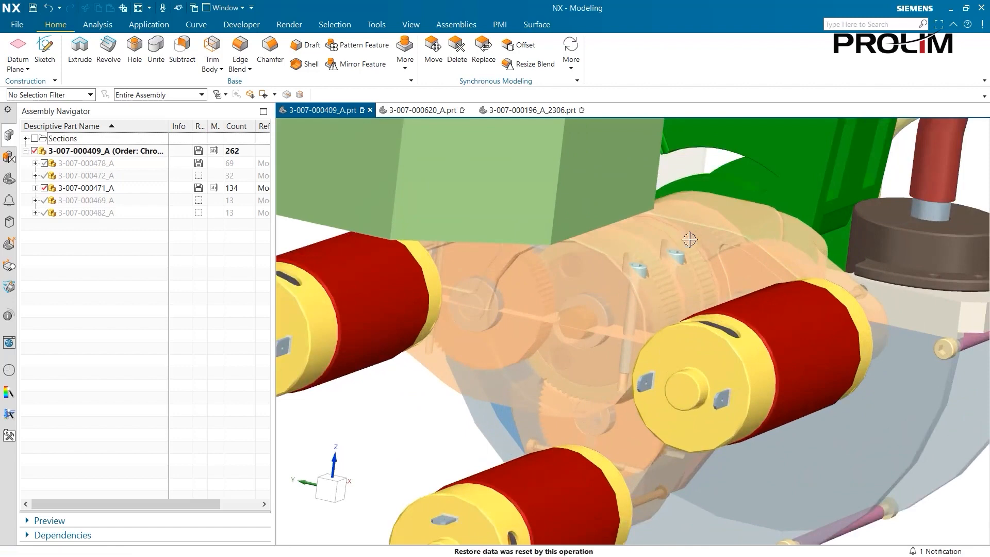
click(422, 110)
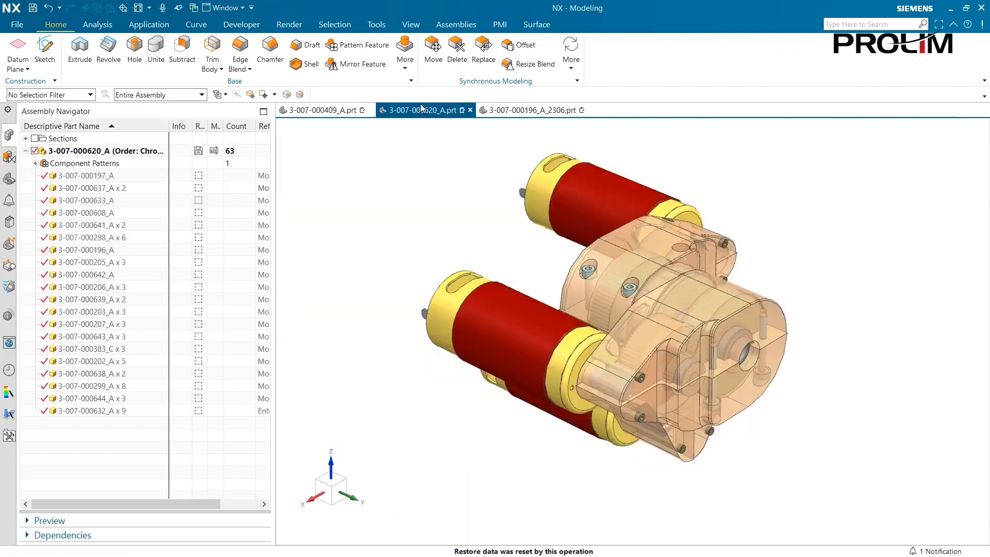
click(533, 109)
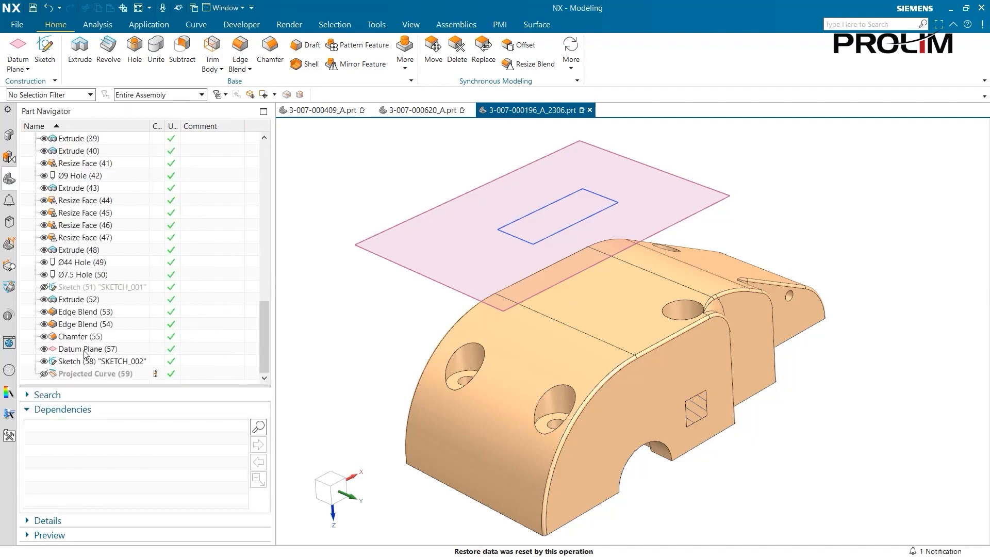
Hide Datum Plane (57) and Sketch (58), leaving Projected Curve (59) visible.
click(95, 373)
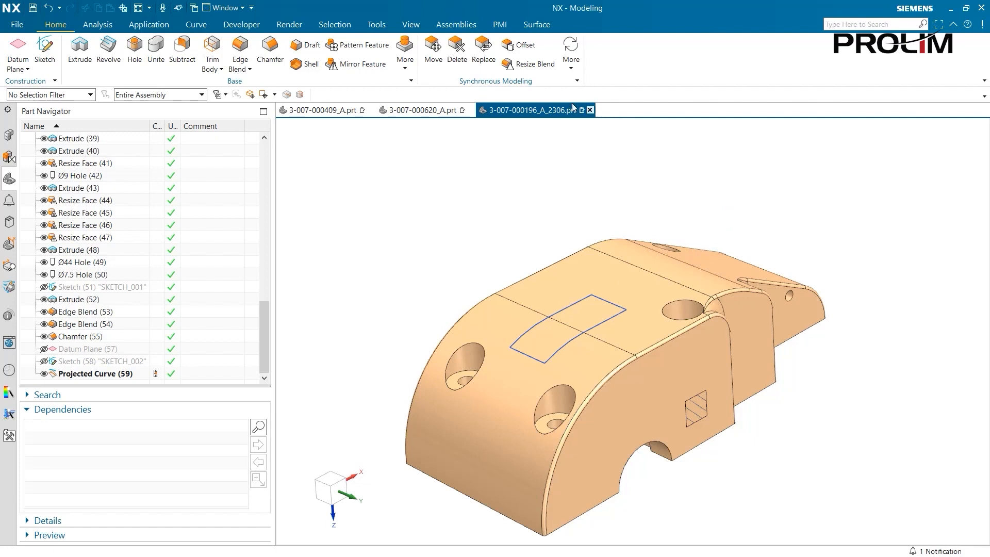
click(499, 25)
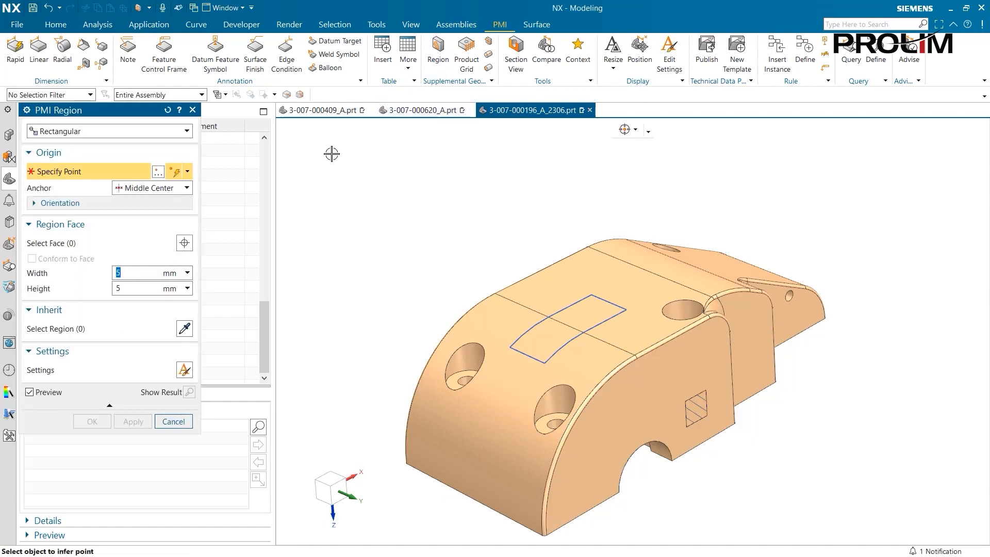
mouse_move(103, 133)
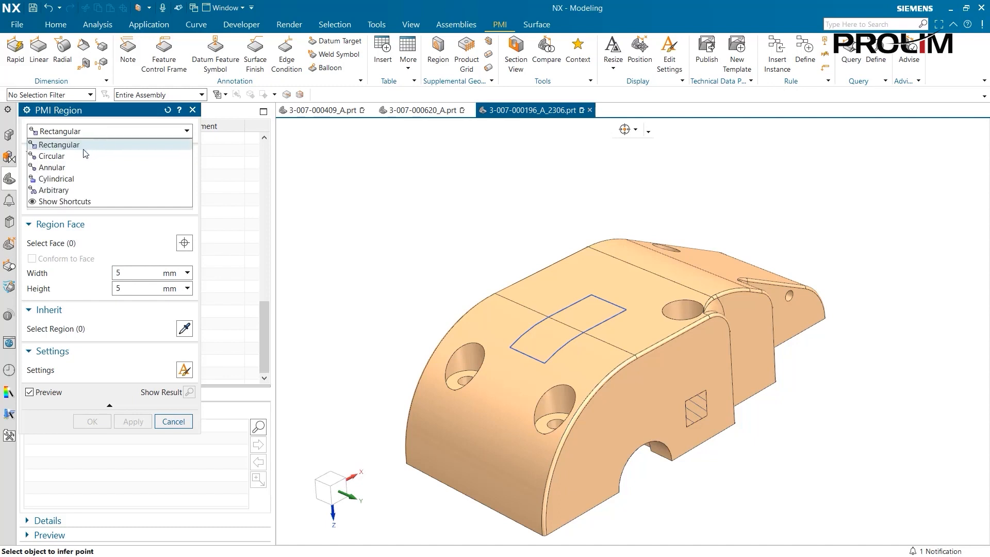
mouse_move(78, 192)
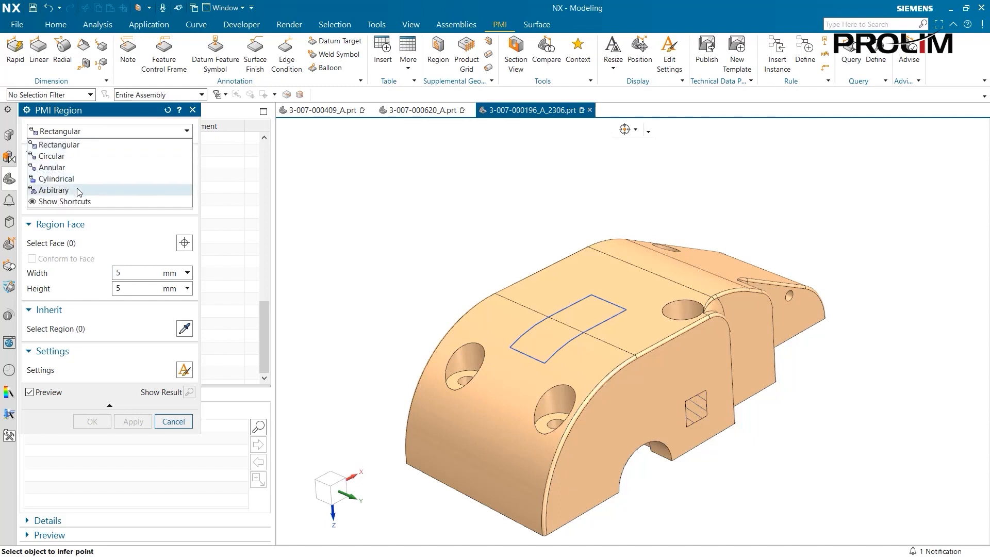
Set the new PMI region's type to Arbitrary.
click(53, 191)
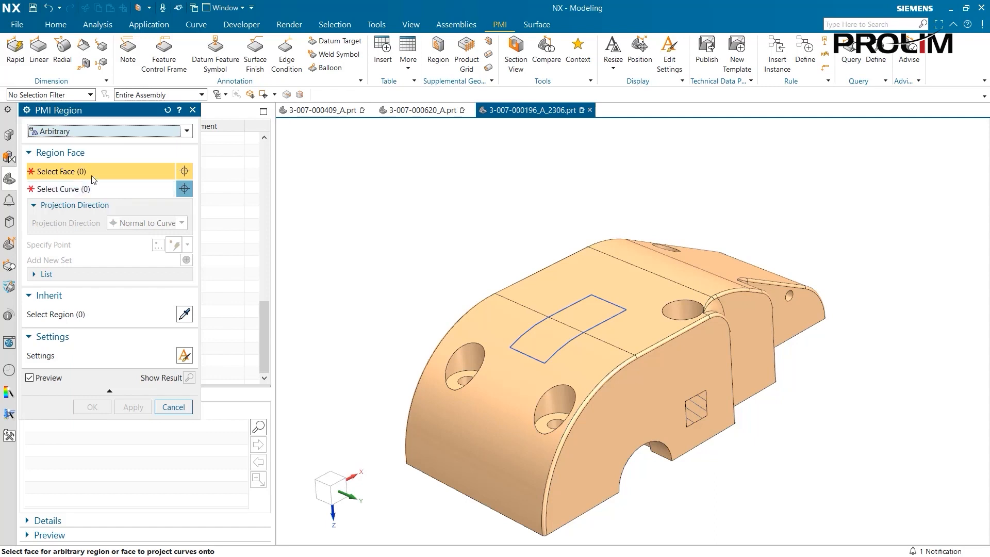
mouse_move(396, 241)
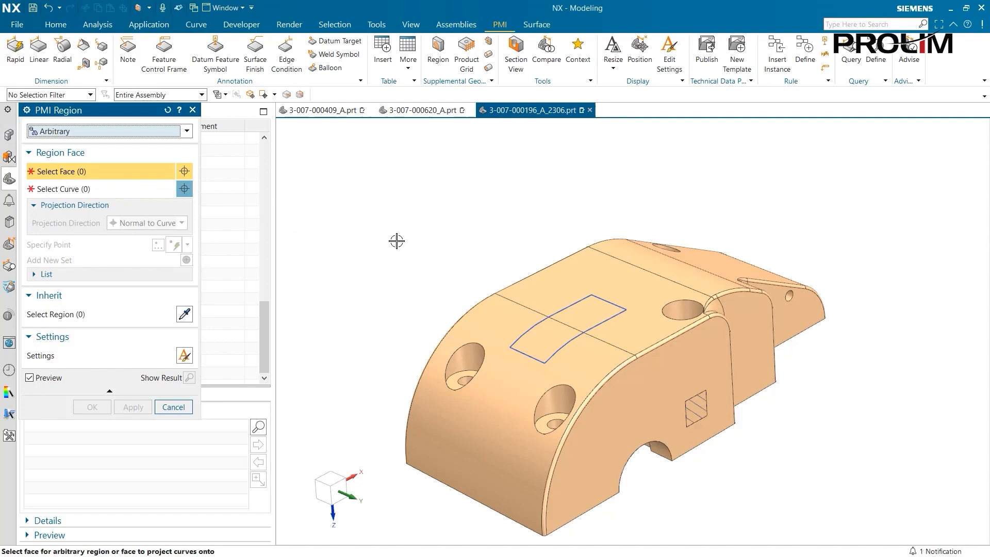
Pick the curved top faces and projected rectangle curves, projecting Normal to Face.
click(486, 321)
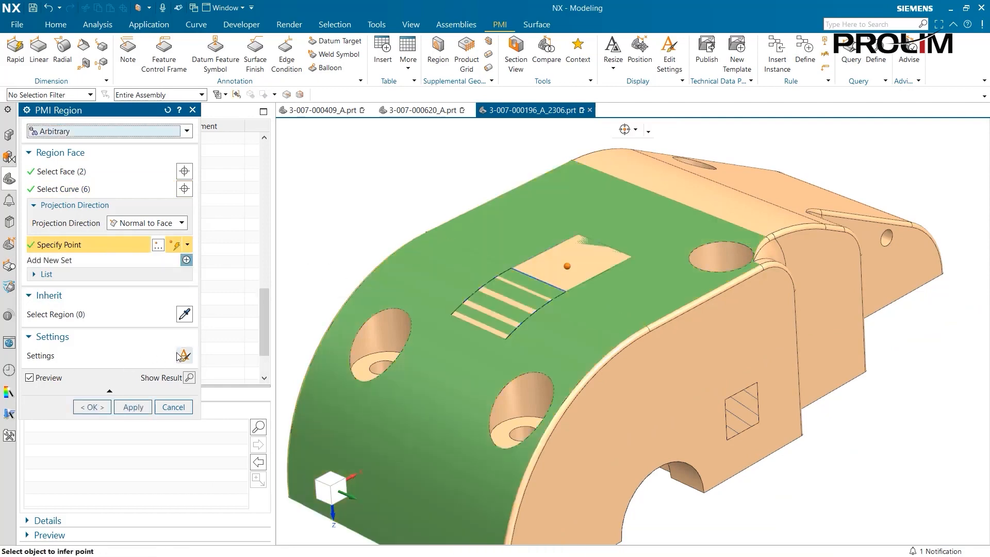
click(183, 352)
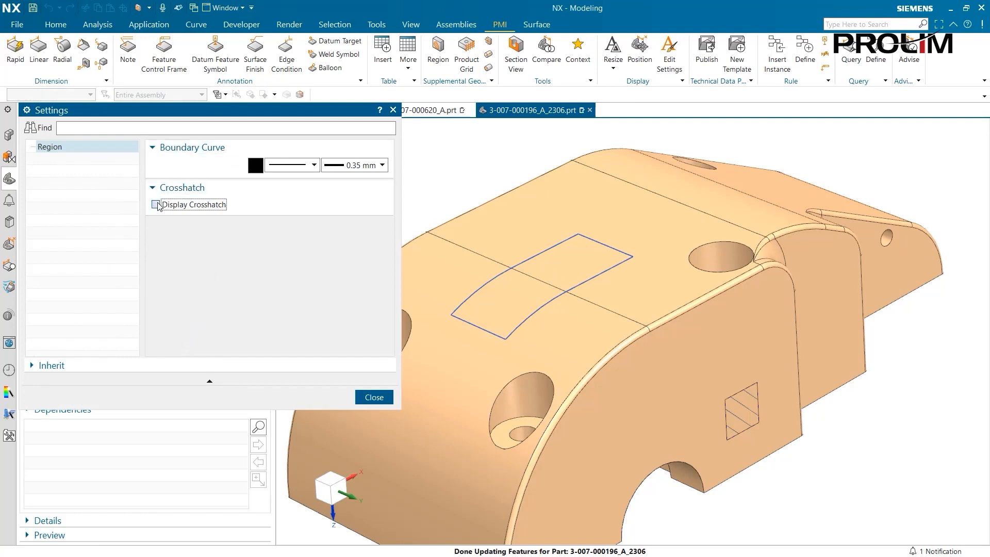
Enable crosshatch display with distance 1 and close the region settings.
click(156, 205)
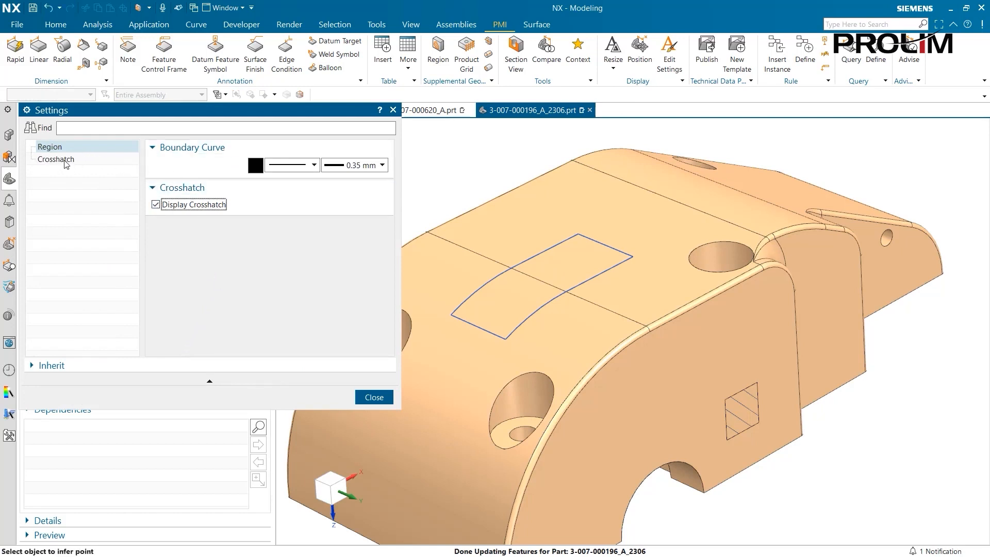
click(55, 160)
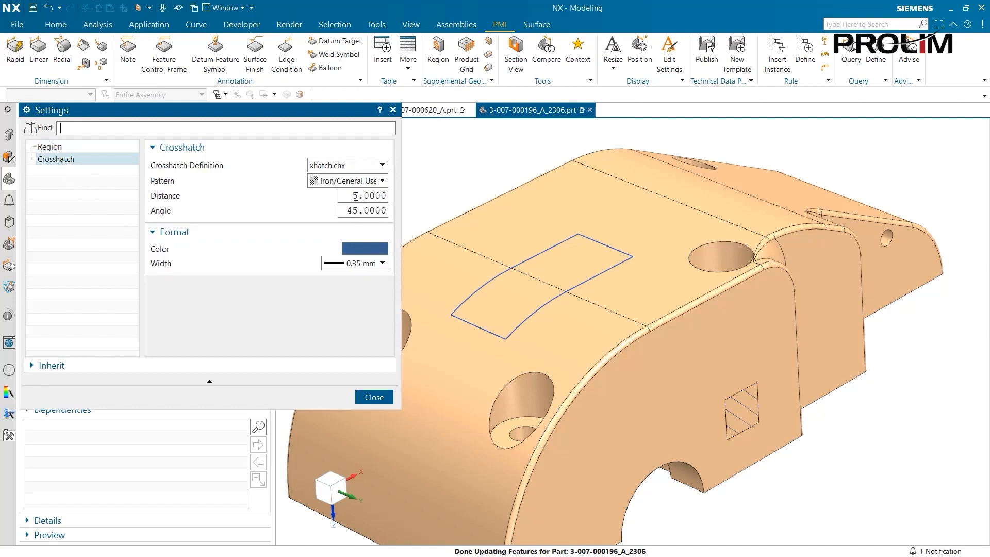
triple_click(362, 195)
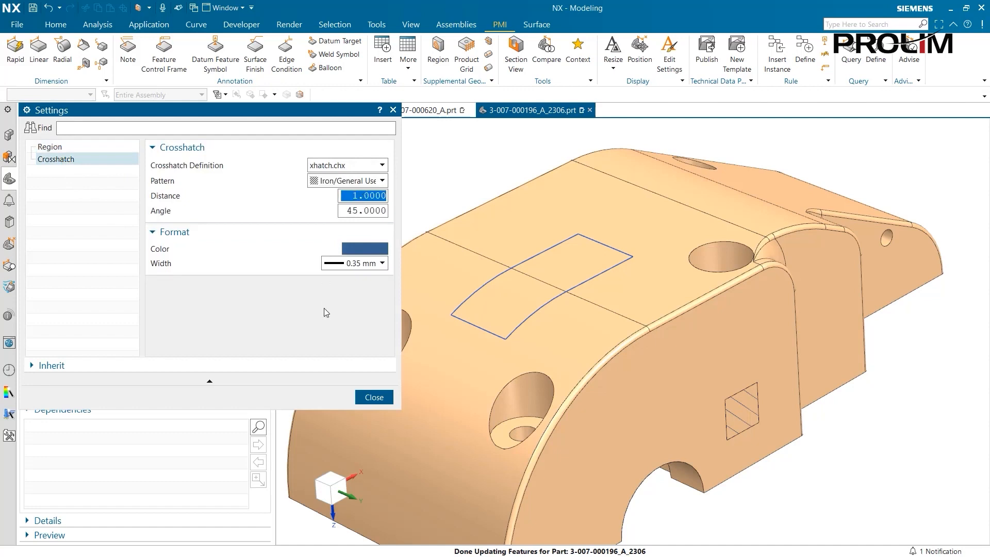
click(373, 397)
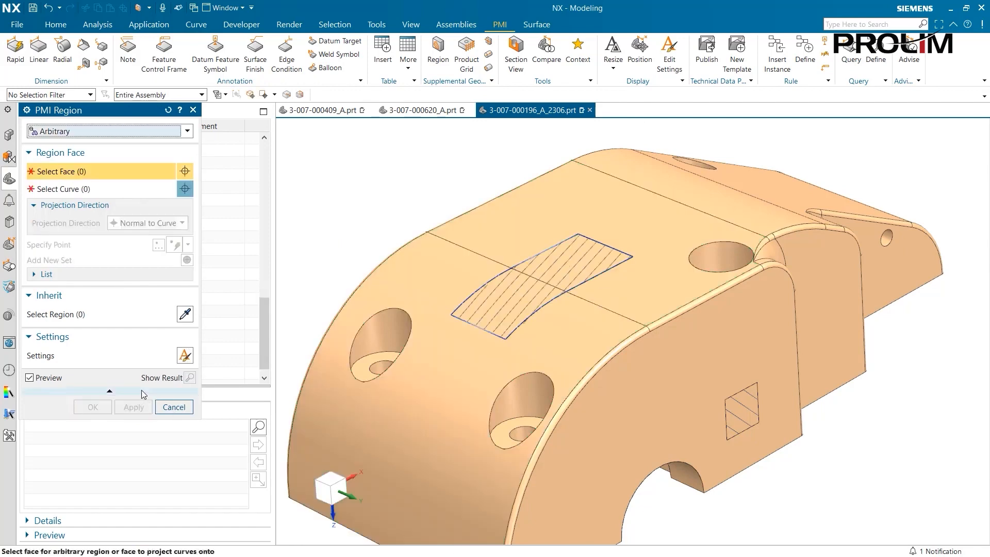
Close the Region dialog and orbit the part to inspect the hatched region.
click(173, 407)
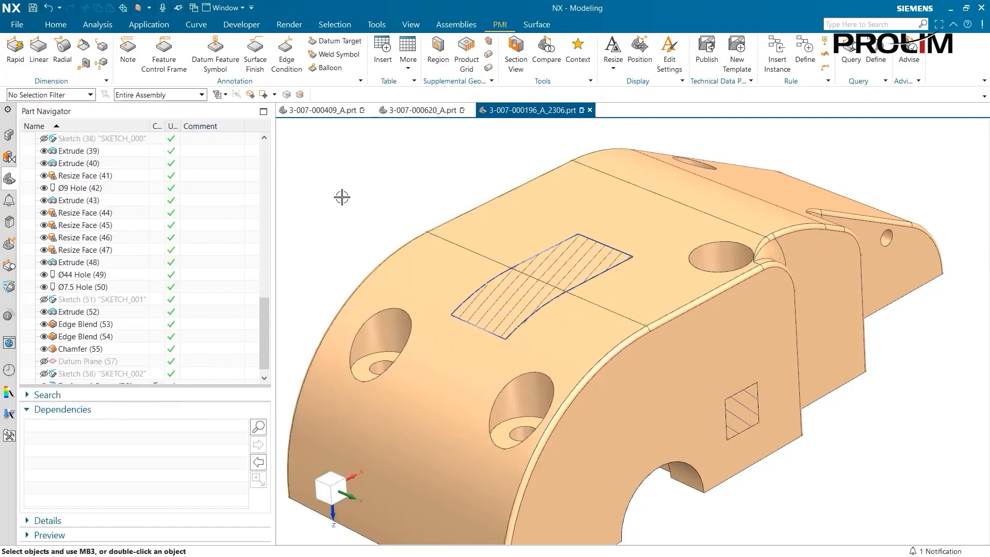
drag(341, 196, 364, 222)
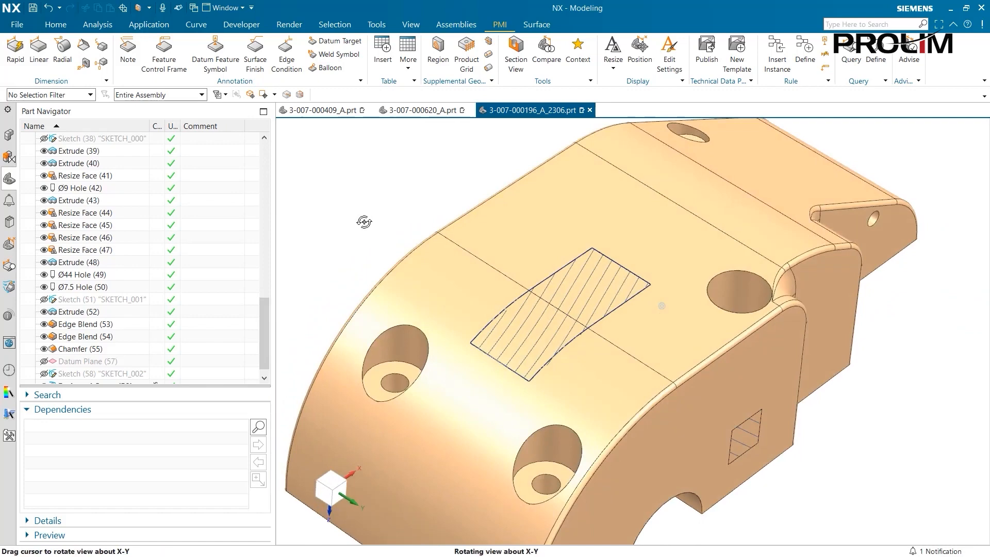
drag(365, 222, 365, 209)
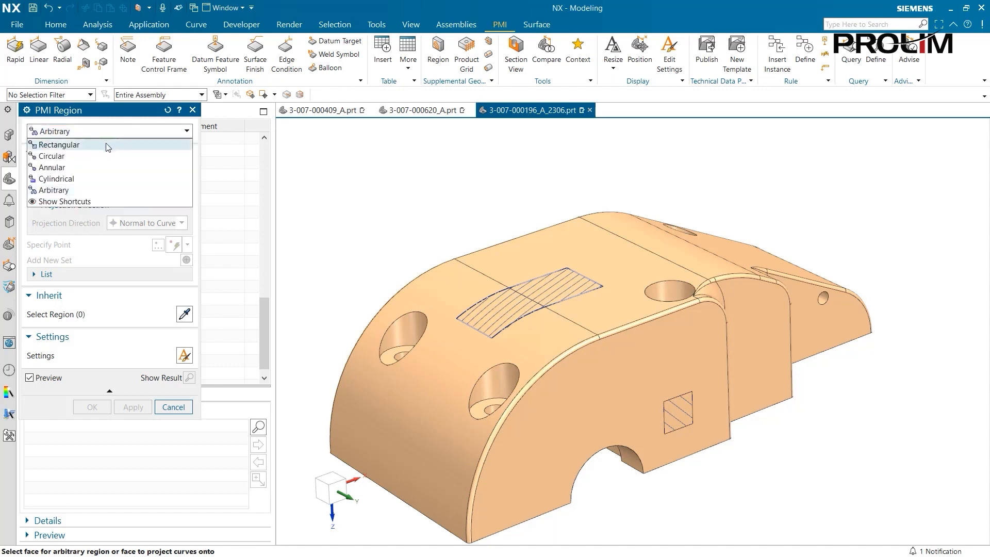
Create a rectangular region on the side face inheriting the existing region, then close.
click(57, 144)
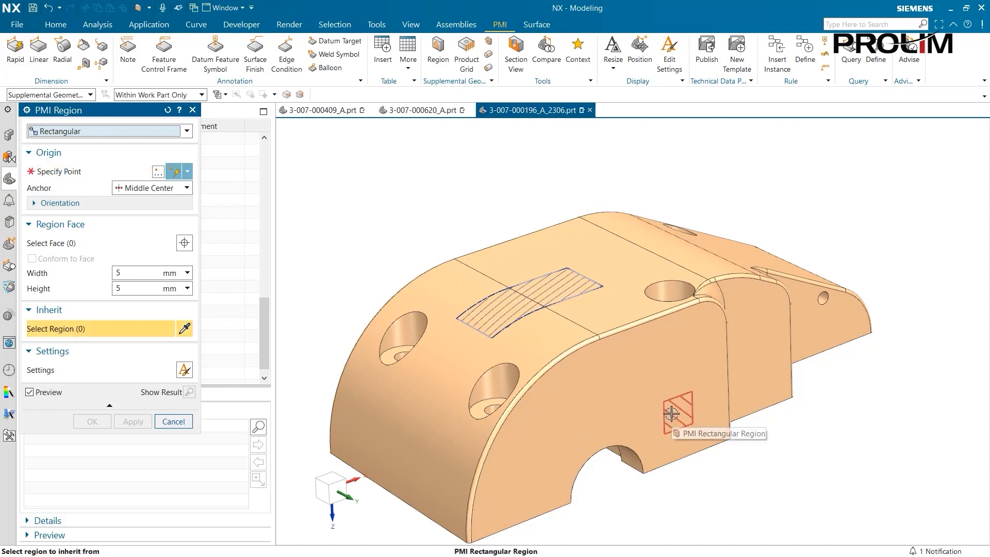
click(677, 413)
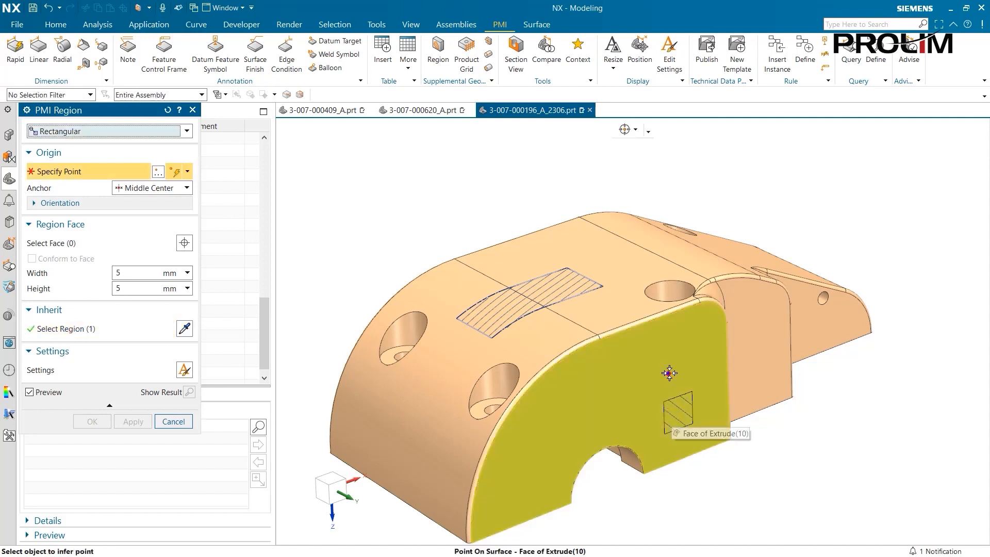
click(668, 373)
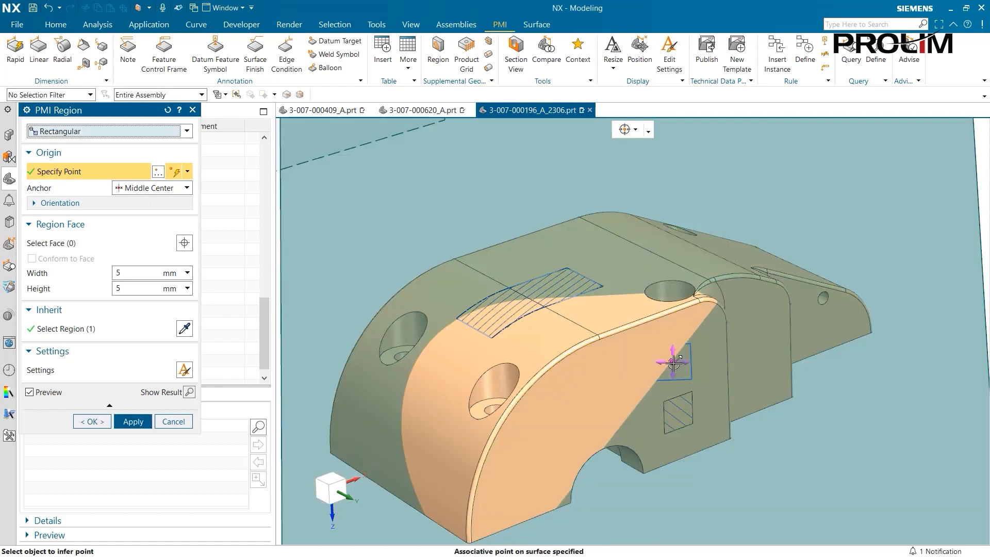
click(51, 243)
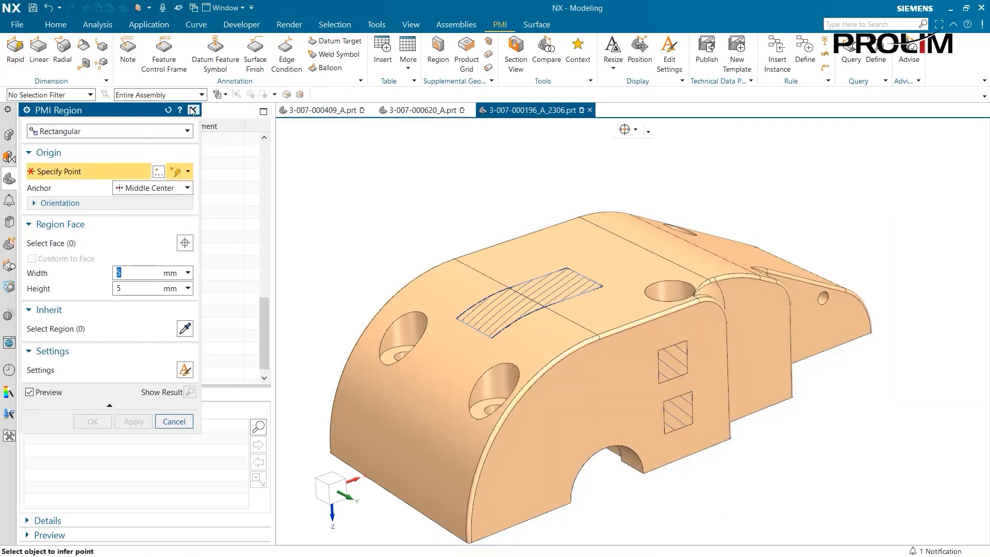
click(174, 421)
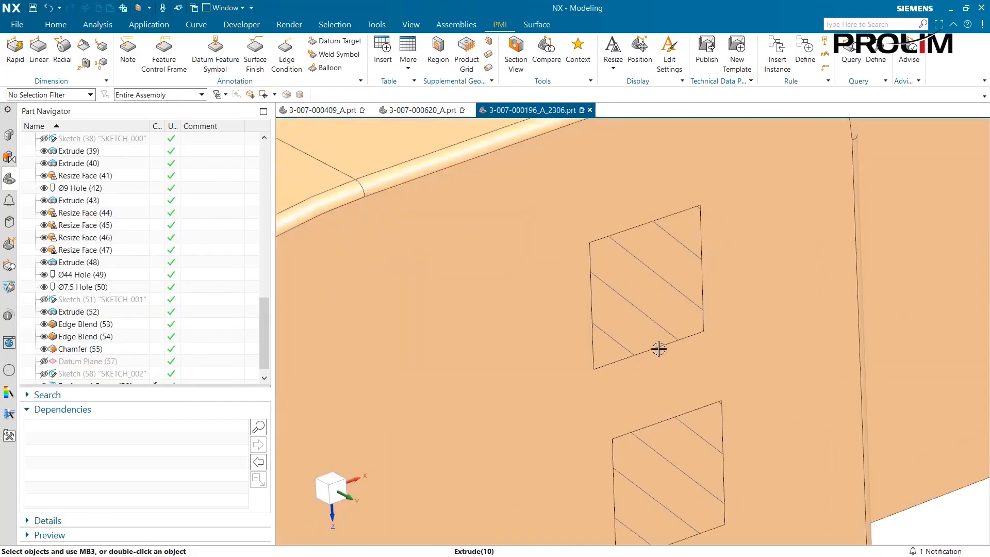